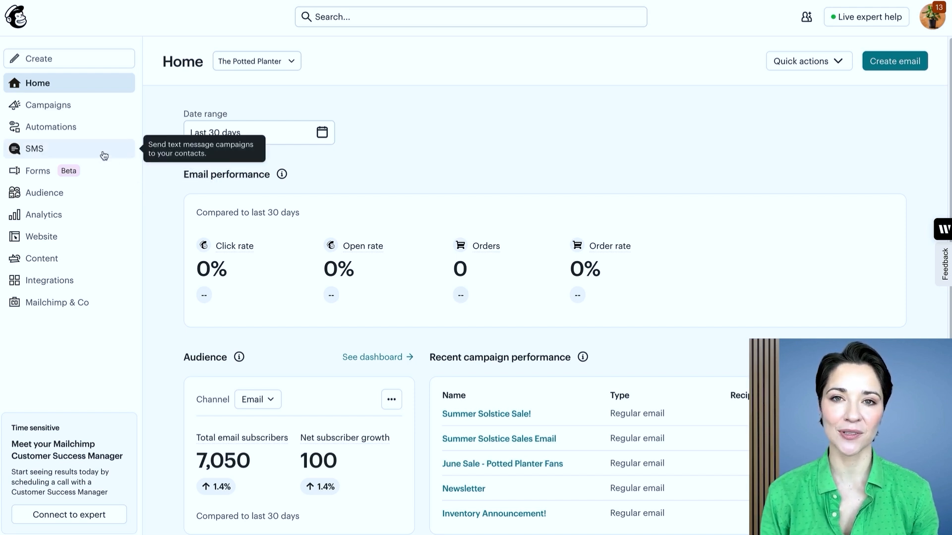
Go to the SMS overview from the sidebar to see the 25,980 credits remaining.
{"action": "left_click", "coordinate": [34, 149]}
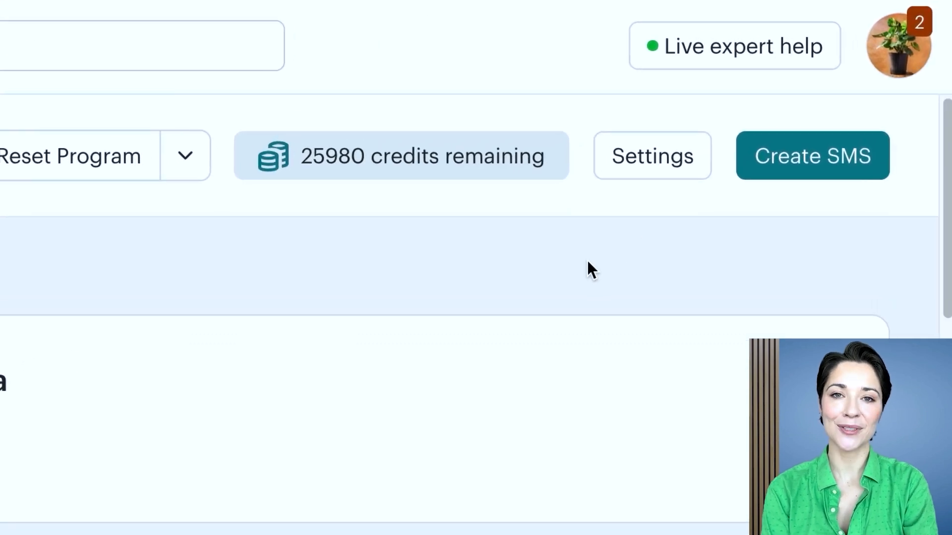
{"action": "mouse_move", "coordinate": [511, 184]}
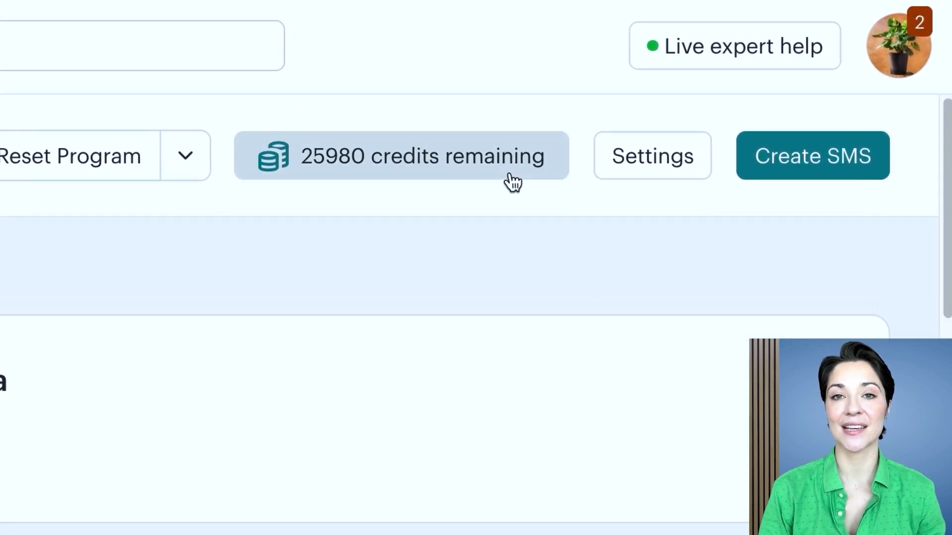